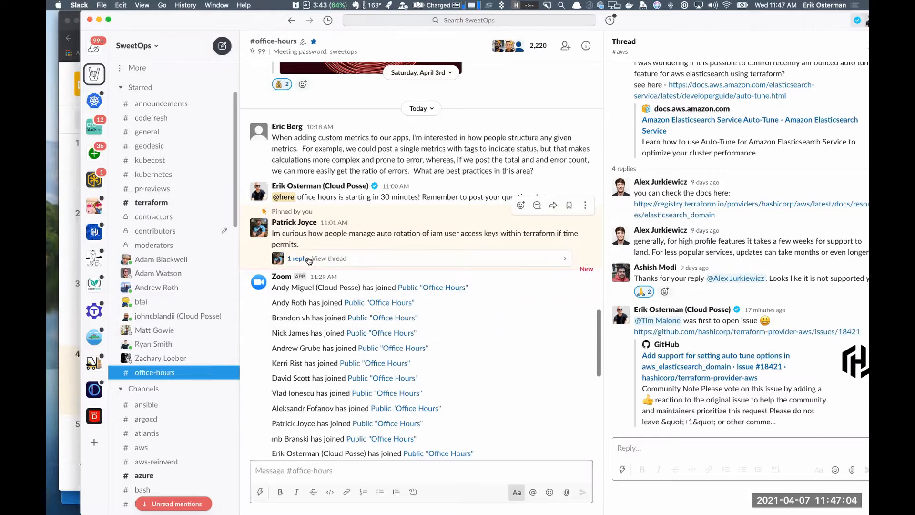
# View the single reply under the pinned IAM access key rotation question
pyautogui.click(301, 258)
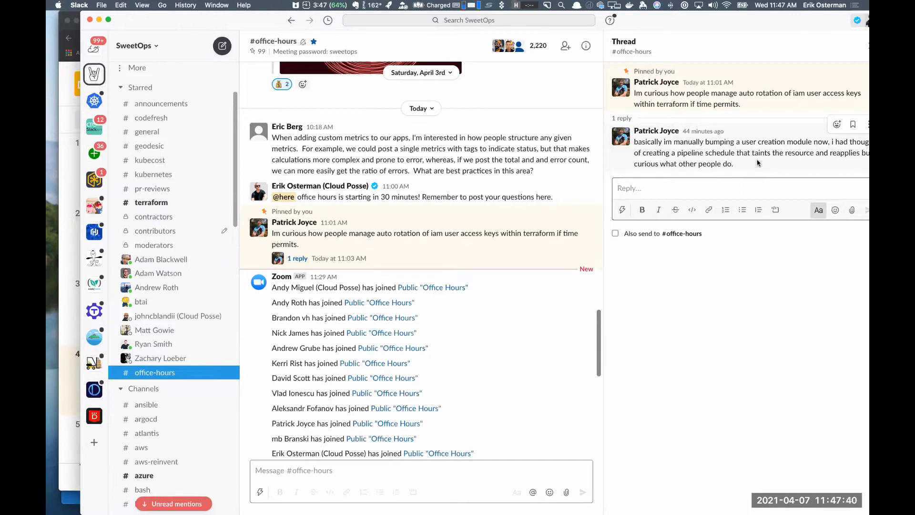
pyautogui.moveTo(226, 19)
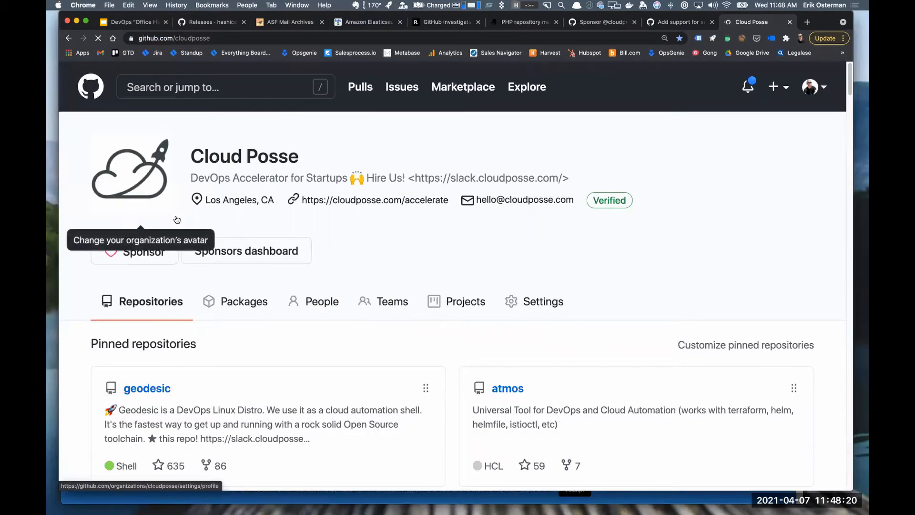
# Search the Cloud Posse repositories for 'system' and go to terraform-aws-iam-system-user
pyautogui.scroll(-3)
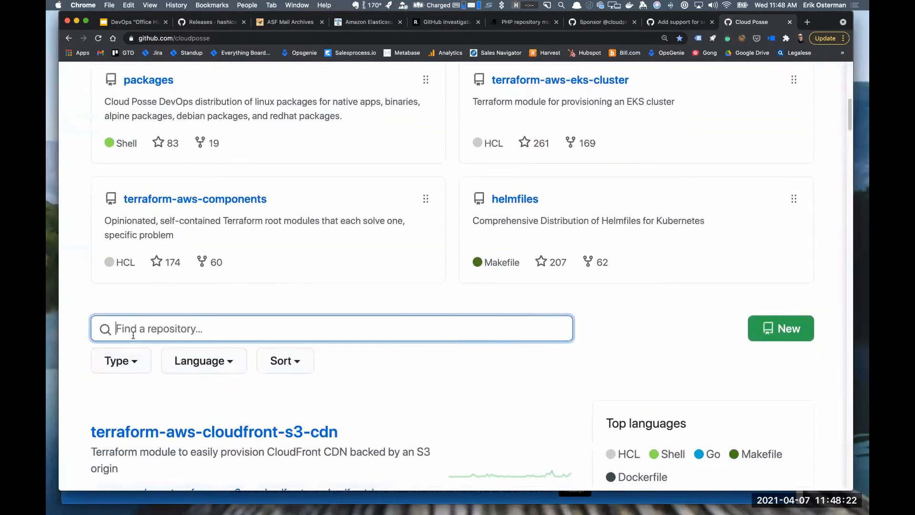
pyautogui.write('system')
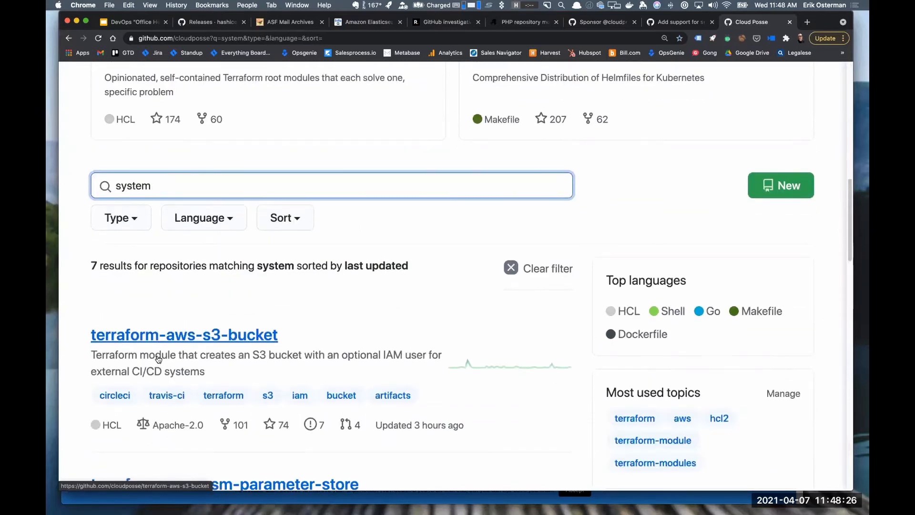
pyautogui.scroll(-3)
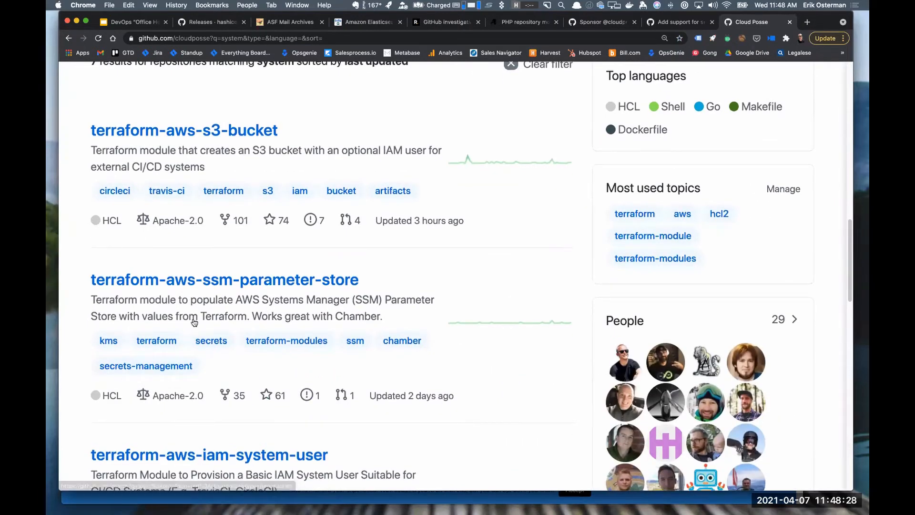
pyautogui.click(208, 455)
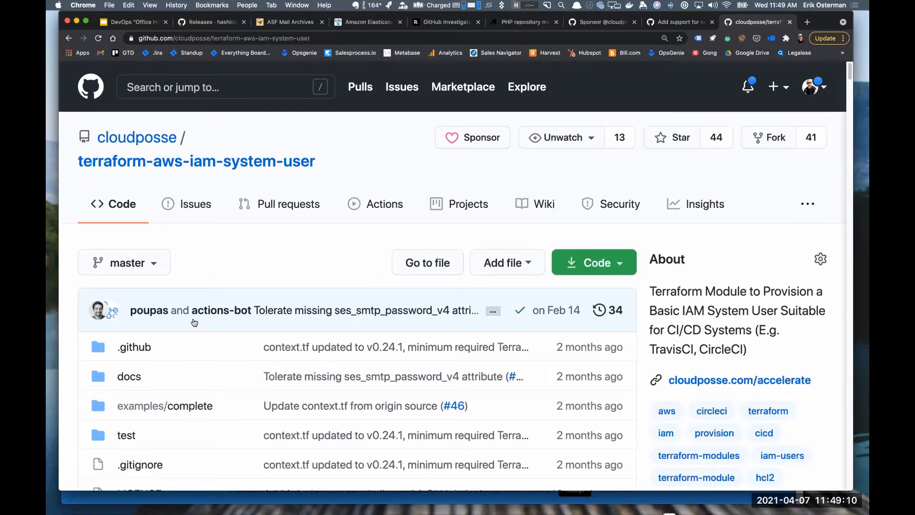
pyautogui.moveTo(381, 145)
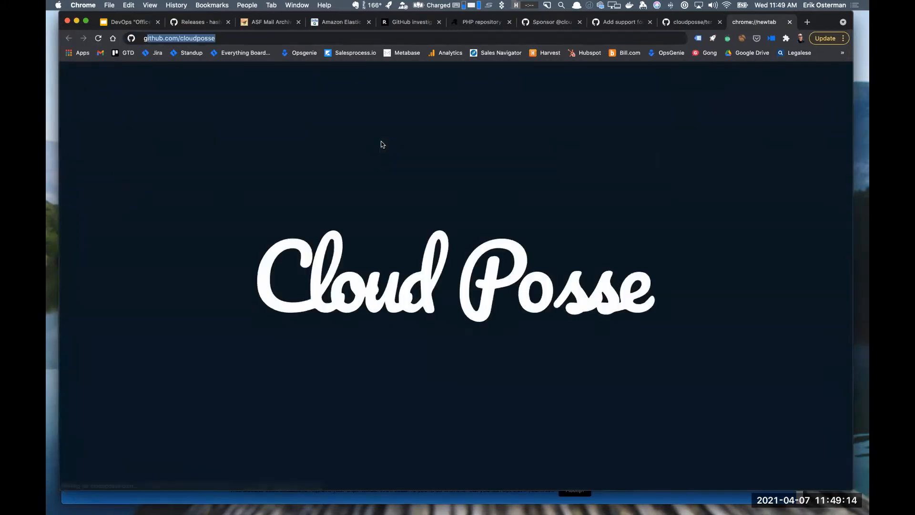
# Load 99designs/aws-vault via the address bar, then return to the terraform-aws-iam-system-user tab
pyautogui.click(179, 38)
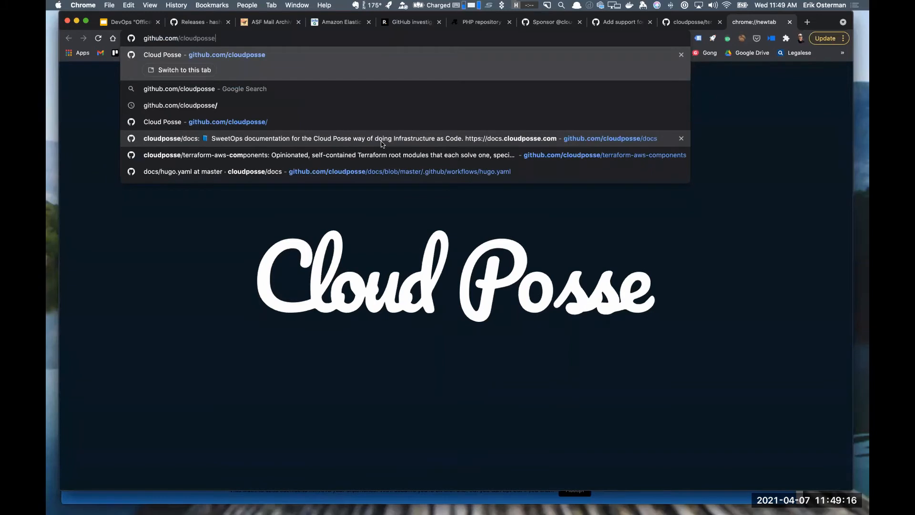
pyautogui.write('aws-vault')
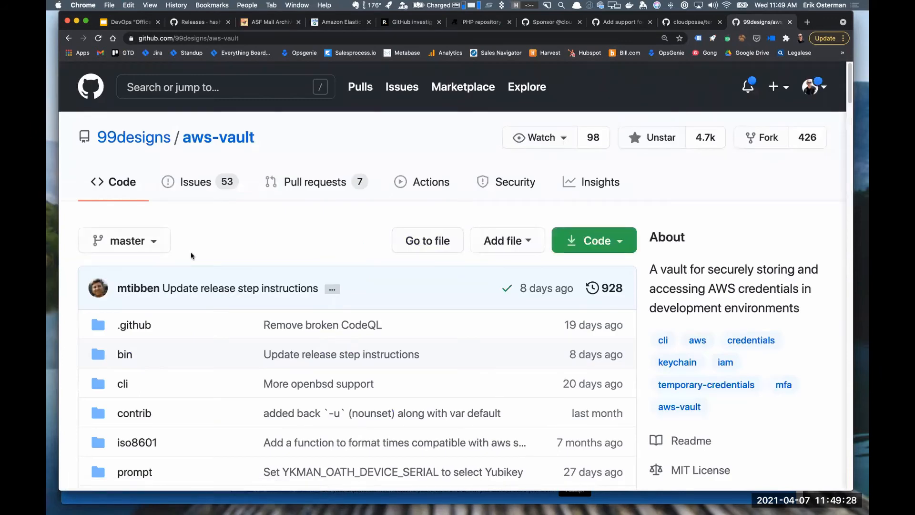
pyautogui.scroll(-3)
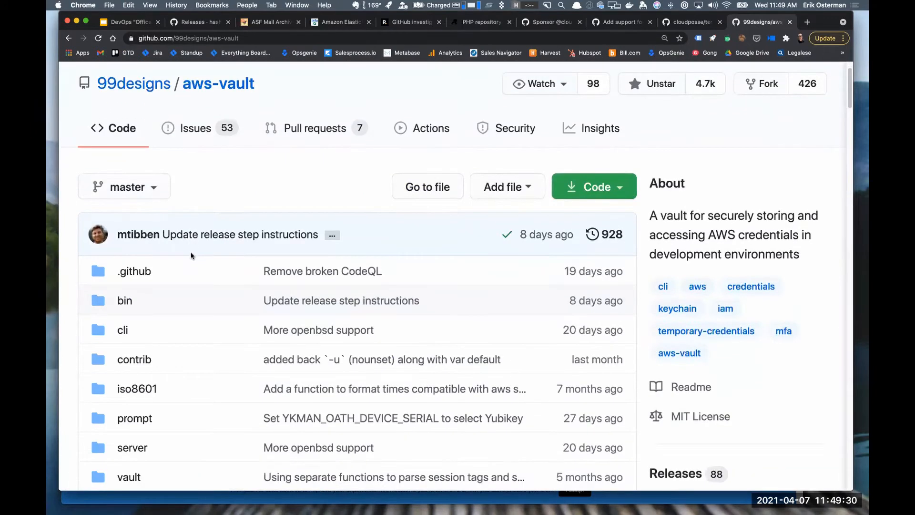
pyautogui.moveTo(221, 96)
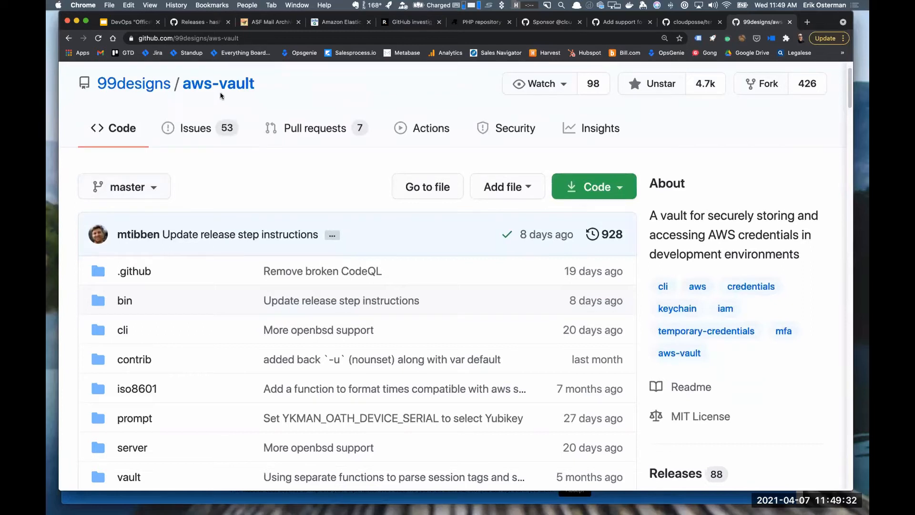
pyautogui.moveTo(221, 96)
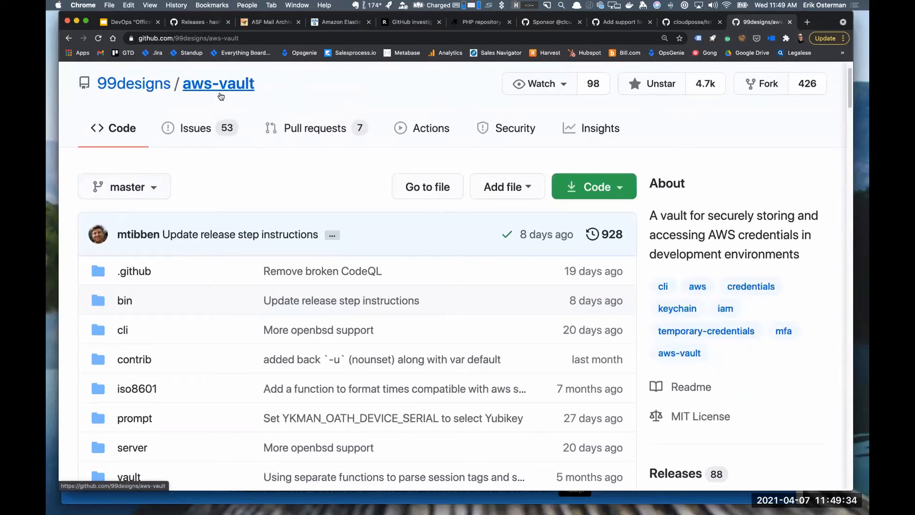
pyautogui.moveTo(213, 86)
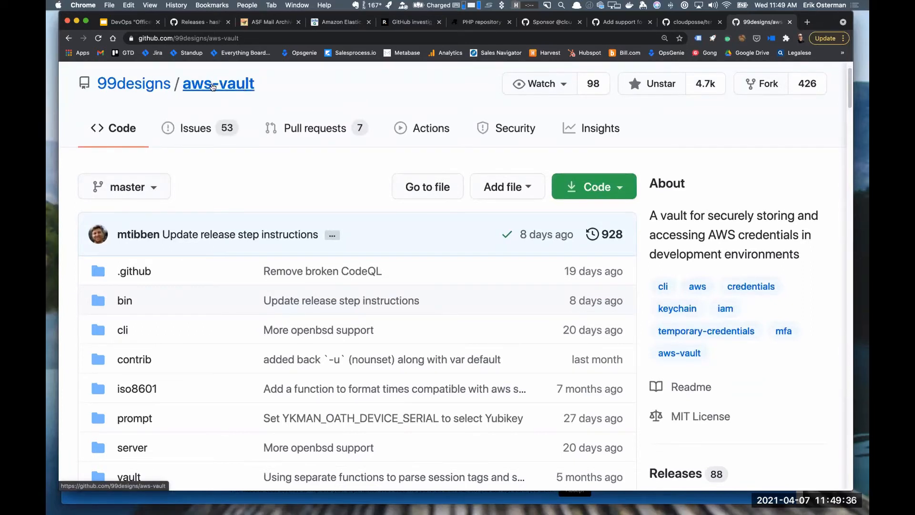
pyautogui.moveTo(263, 97)
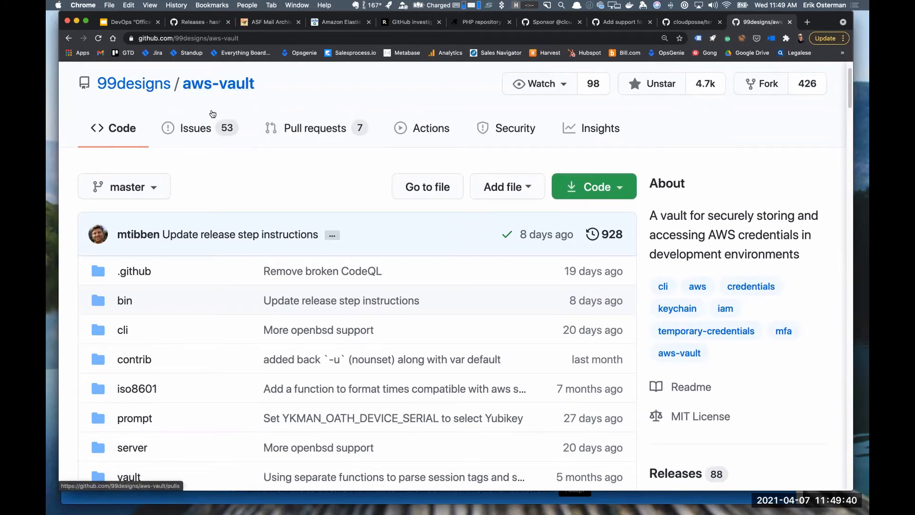
pyautogui.moveTo(253, 124)
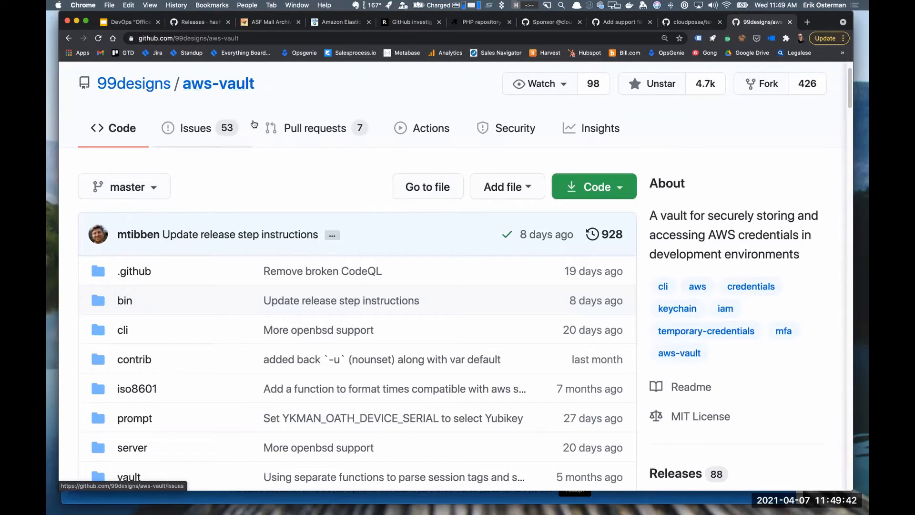
pyautogui.moveTo(247, 116)
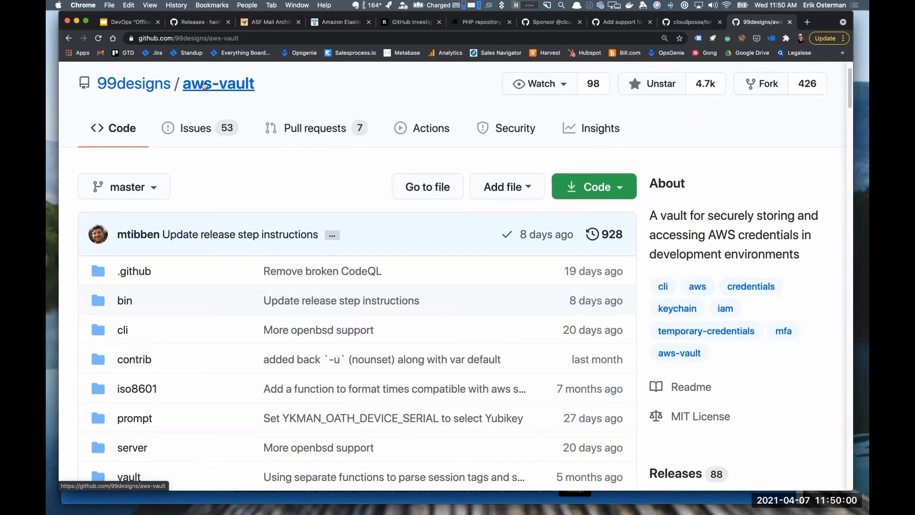
pyautogui.click(692, 22)
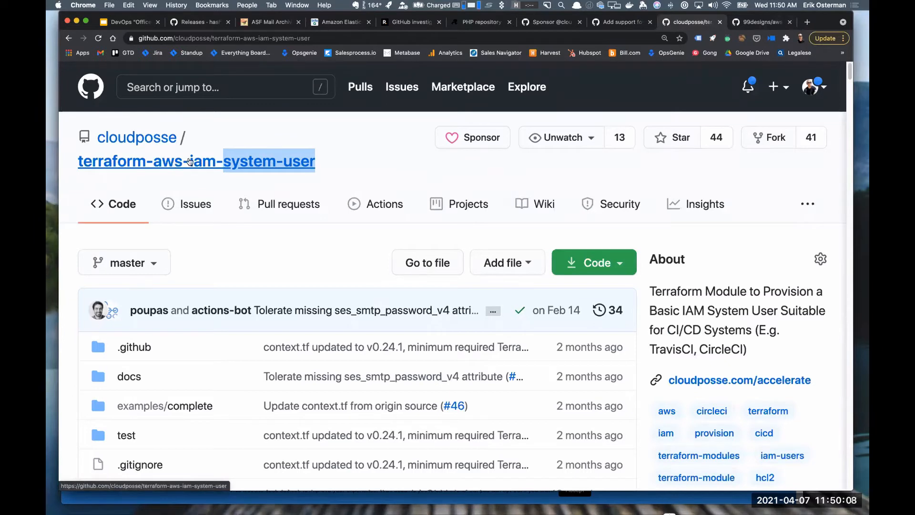
pyautogui.moveTo(212, 171)
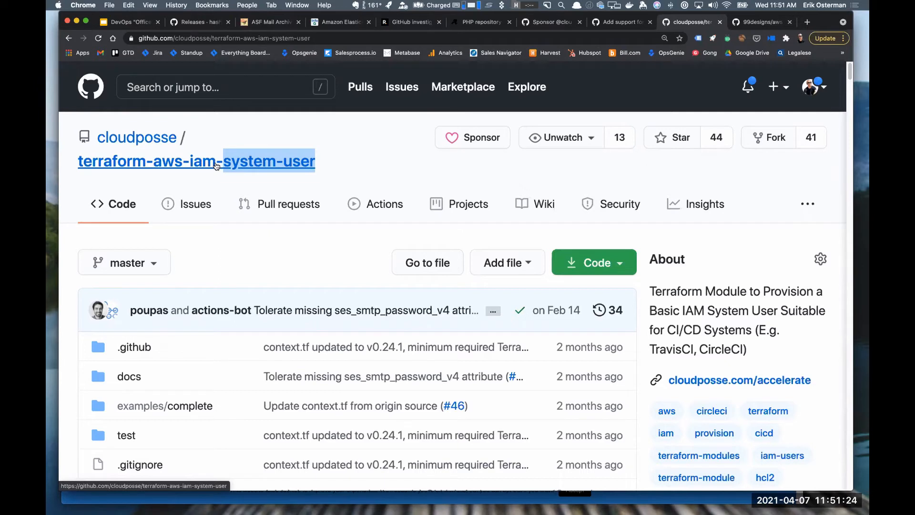
pyautogui.moveTo(282, 170)
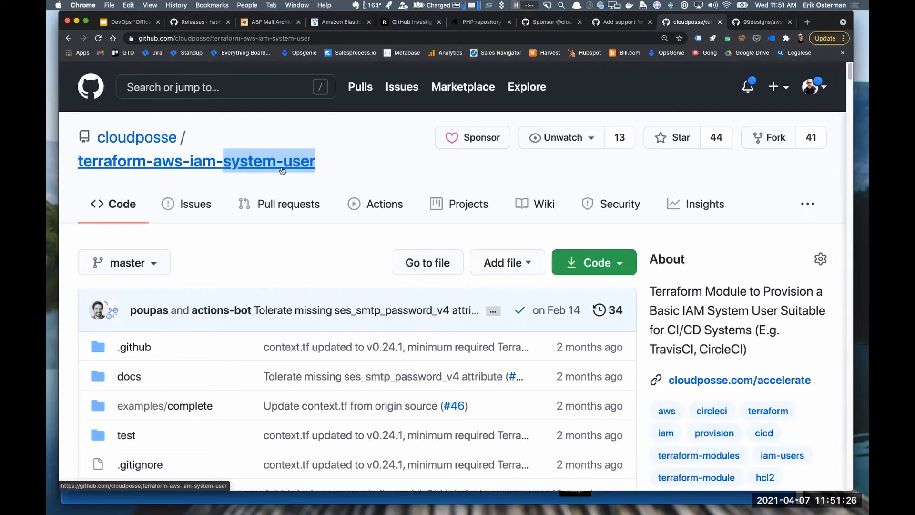
# View main.tf with its aws_iam_user and aws_iam_access_key resources
pyautogui.scroll(-3)
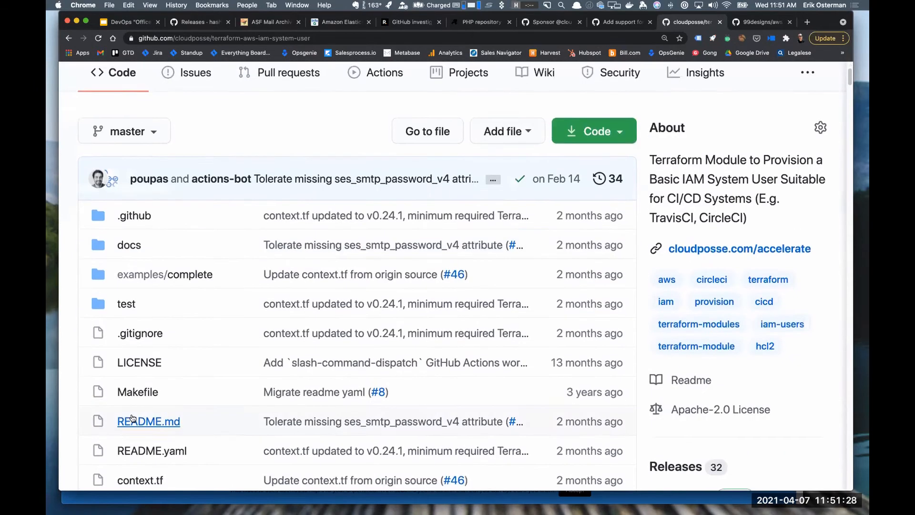
pyautogui.scroll(-3)
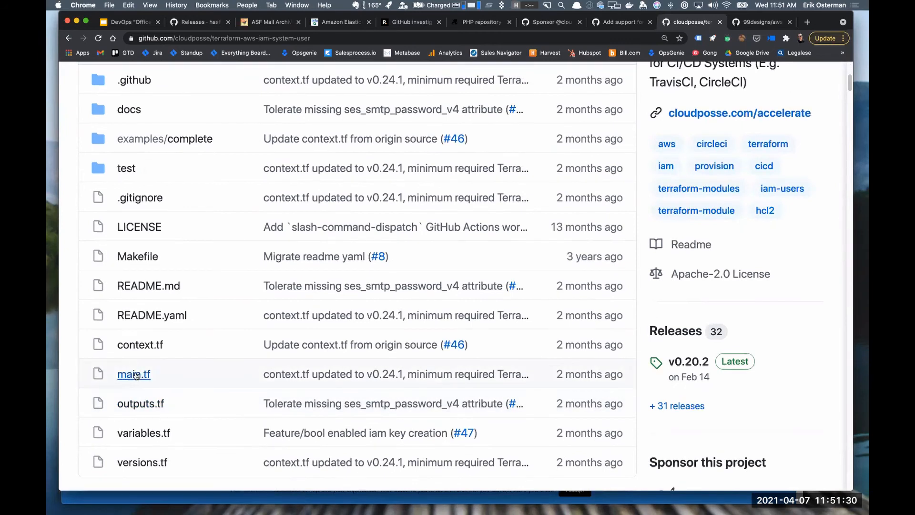
pyautogui.click(134, 373)
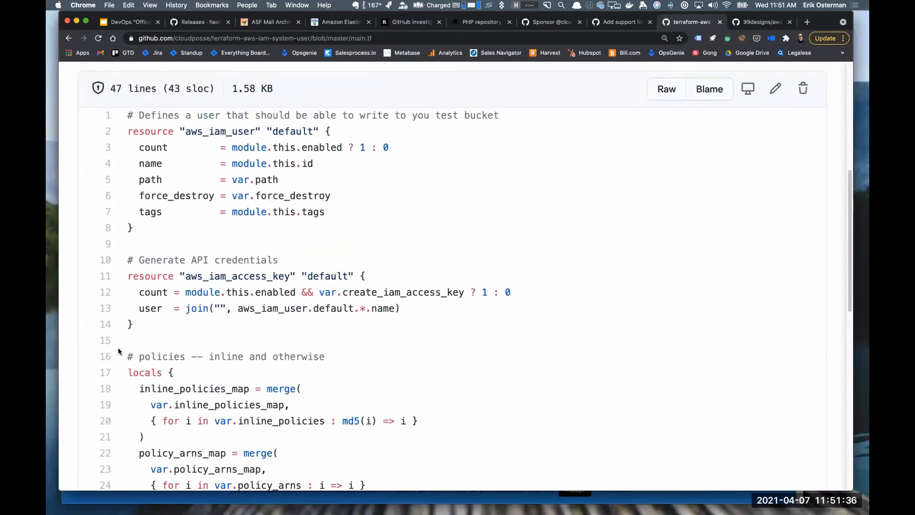
pyautogui.moveTo(126, 259)
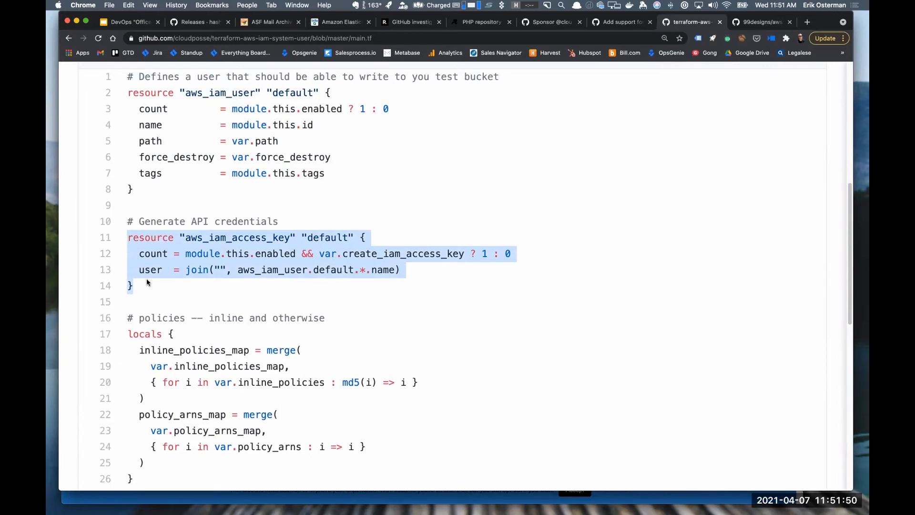
pyautogui.moveTo(369, 163)
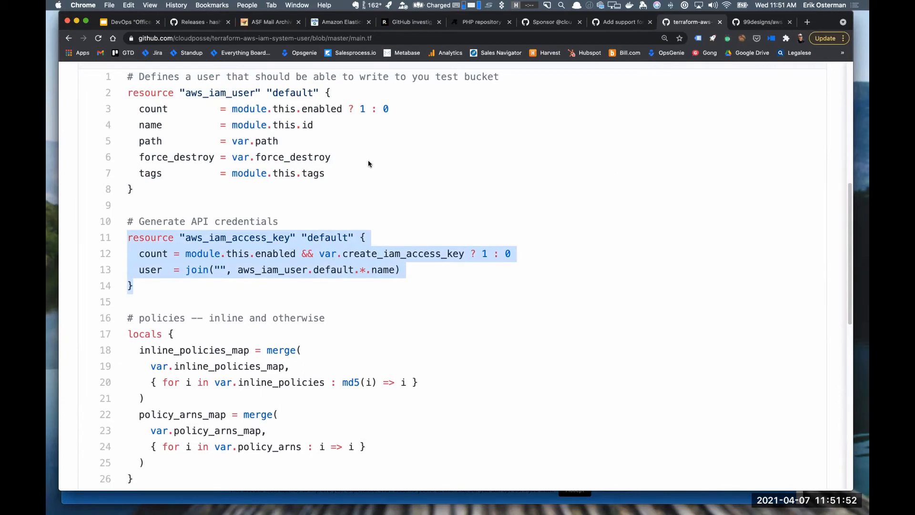
pyautogui.moveTo(219, 227)
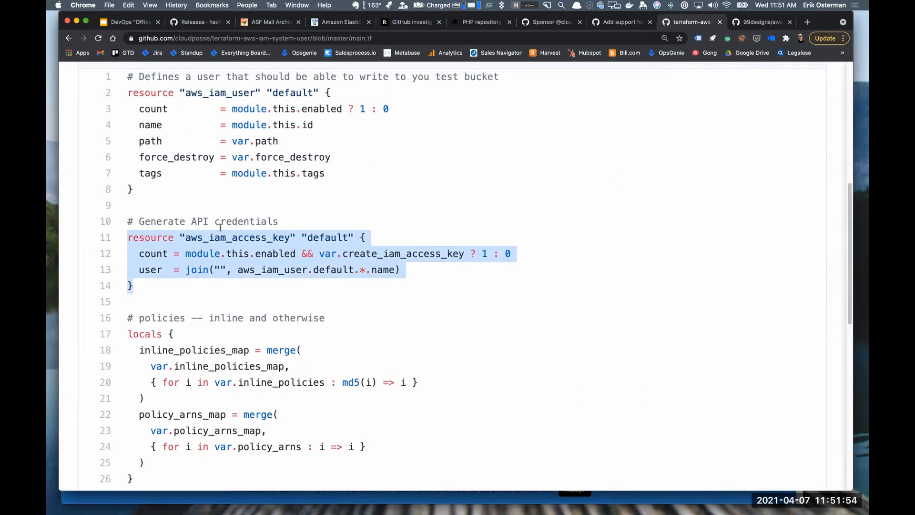